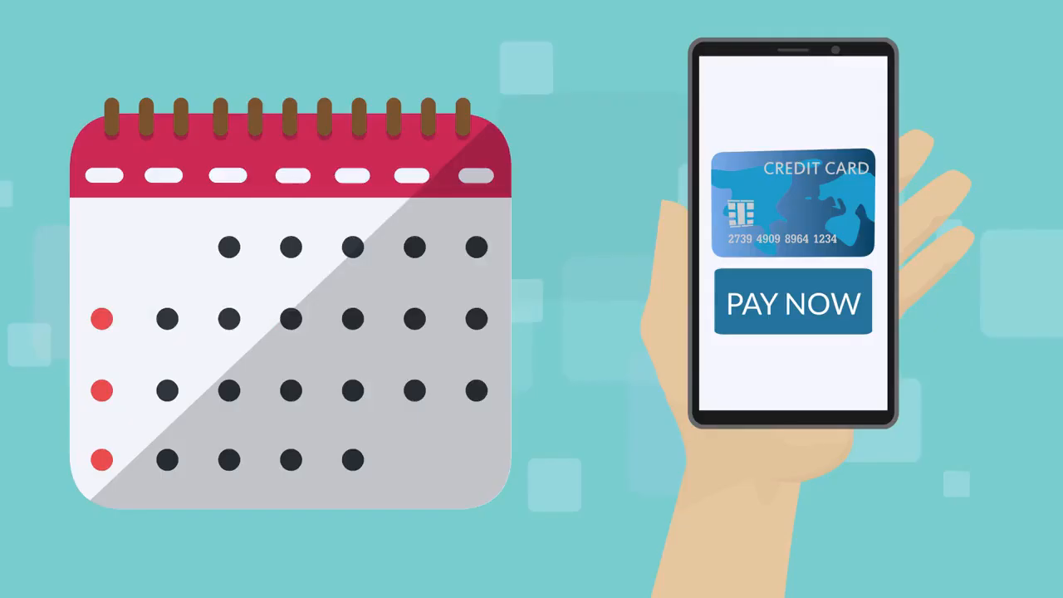
{"action": "left_click", "coordinate": [792, 302]}
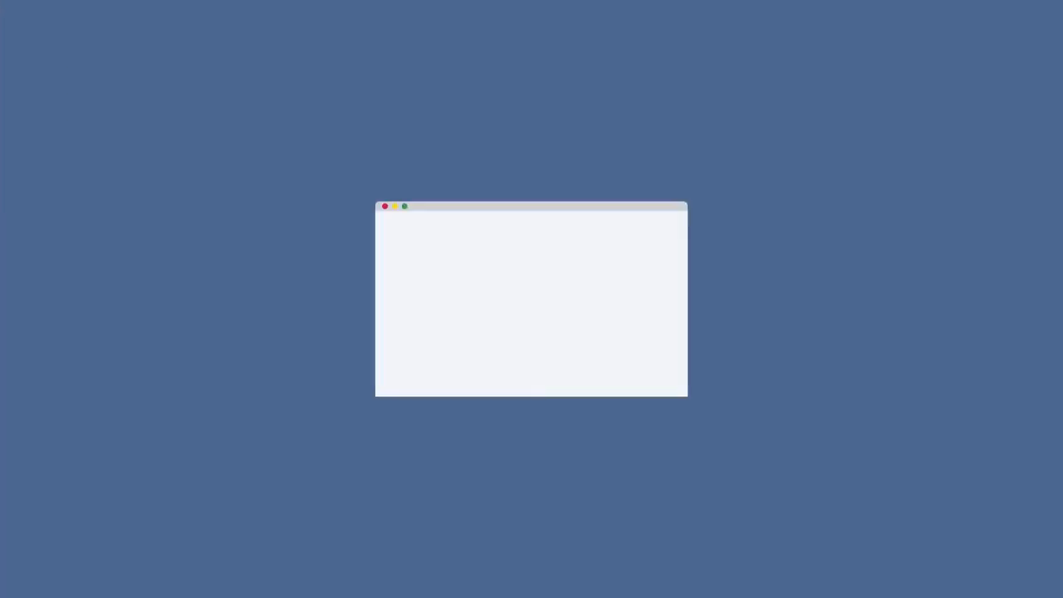
{"action": "left_click", "coordinate": [530, 432]}
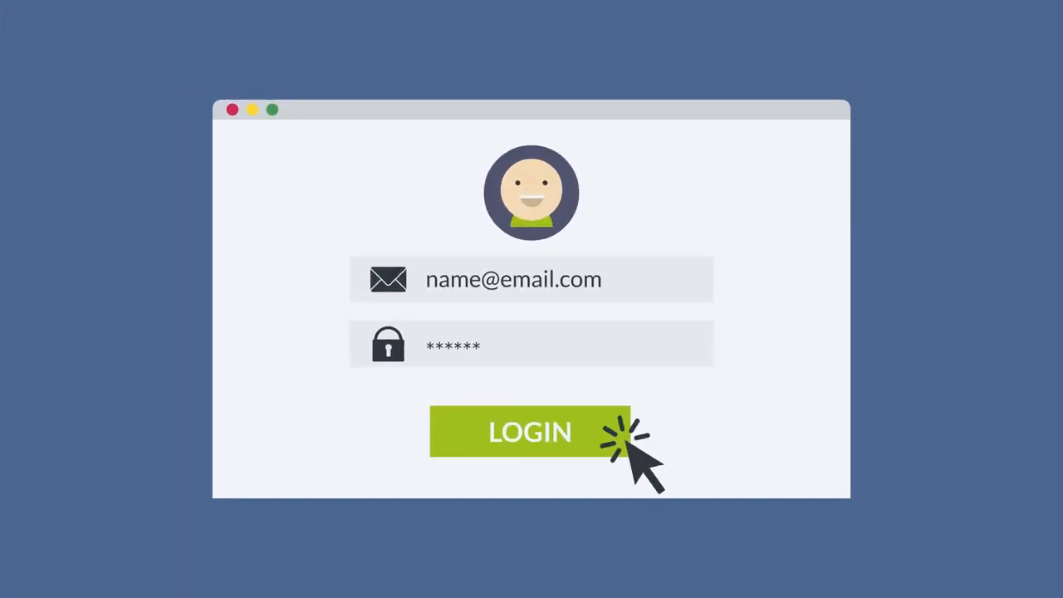
{"action": "left_click", "coordinate": [530, 432]}
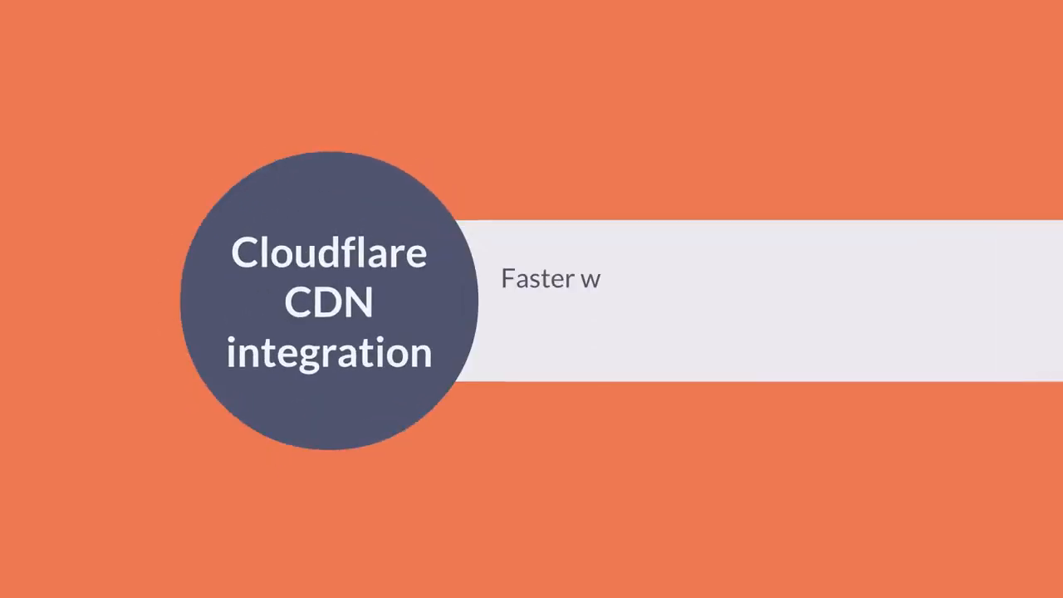
{"action": "type", "text": "eb page load times by serving conten"}
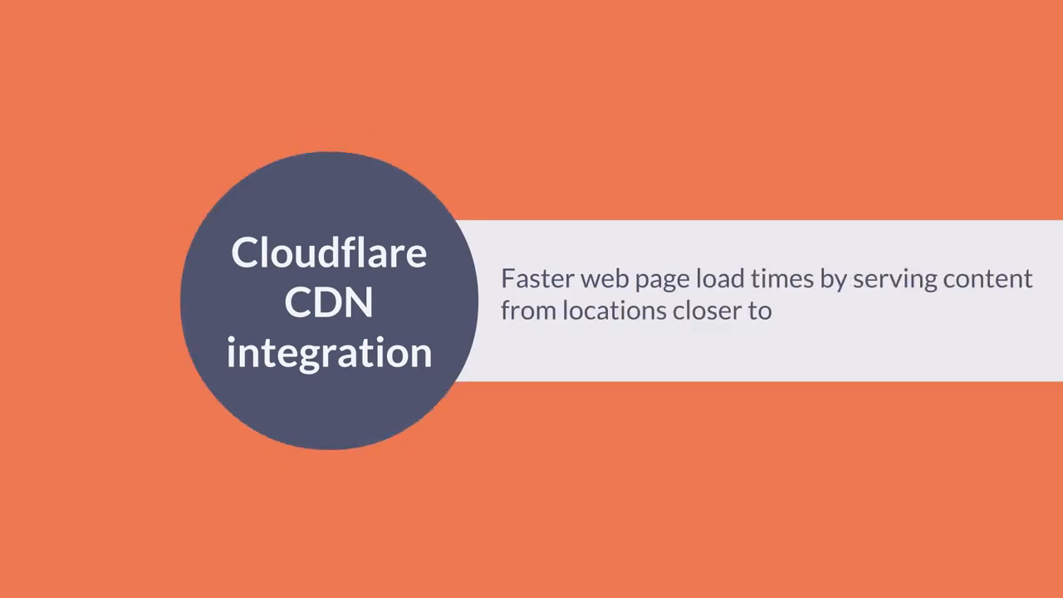
{"action": "type", "text": "the user"}
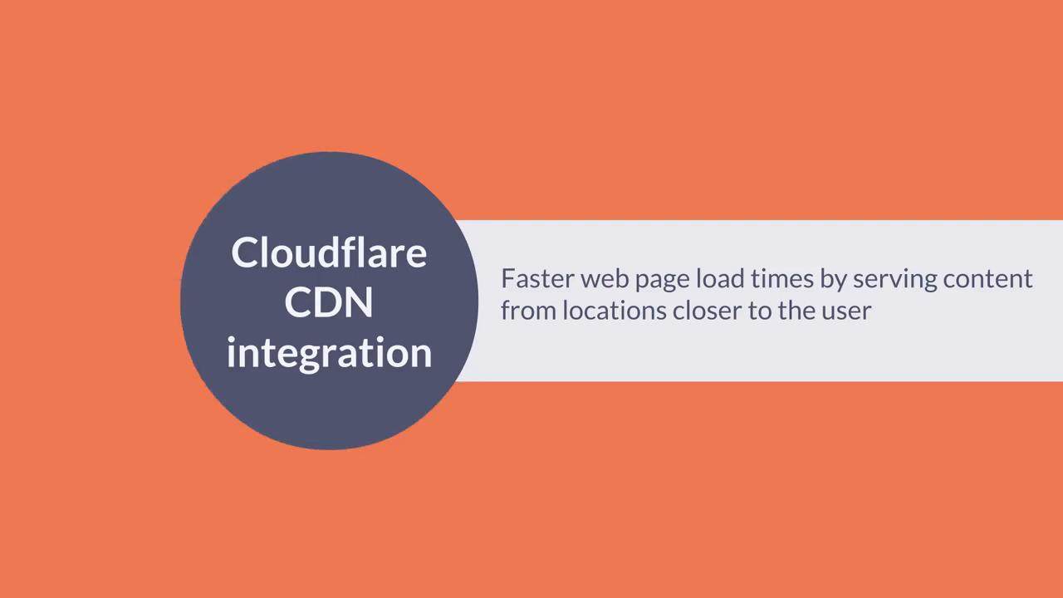